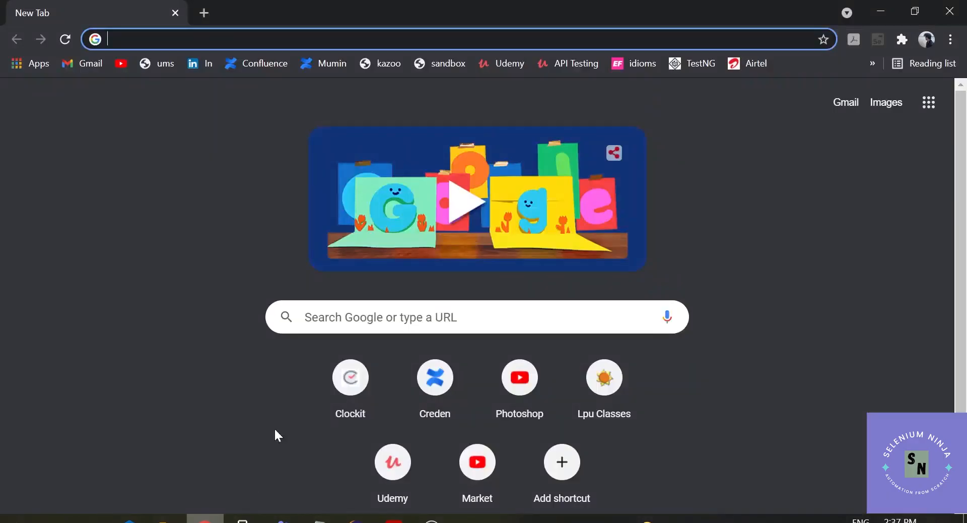
# Enter 'net' in Chrome's address bar to head to Netflix.
pyautogui.write('net')
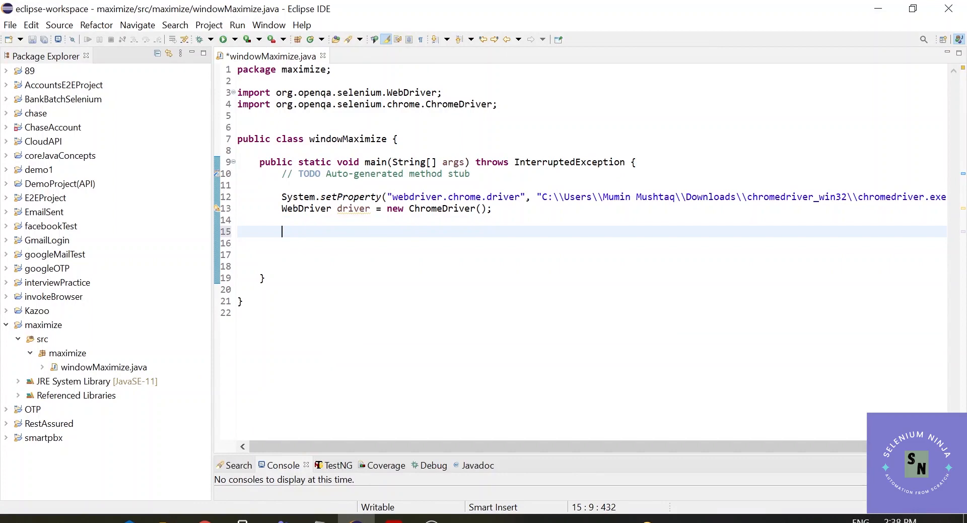
pyautogui.write('driver.')
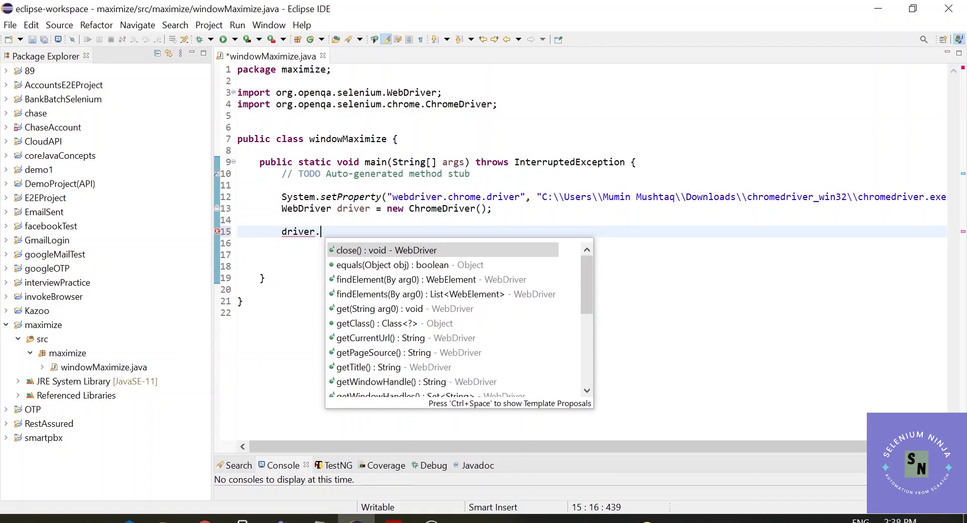
pyautogui.press('backspace')
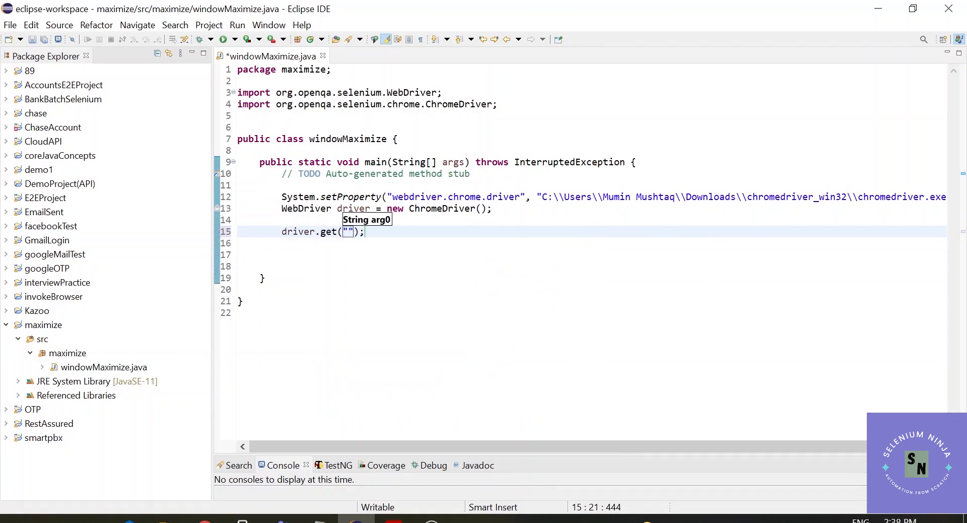
pyautogui.write('https://www.netflix.com/in/')
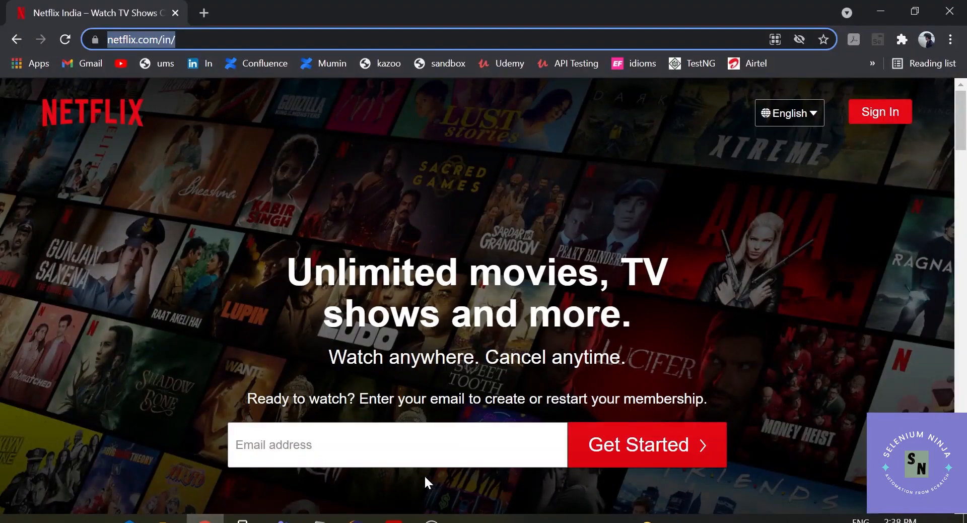
pyautogui.rightClick(396, 444)
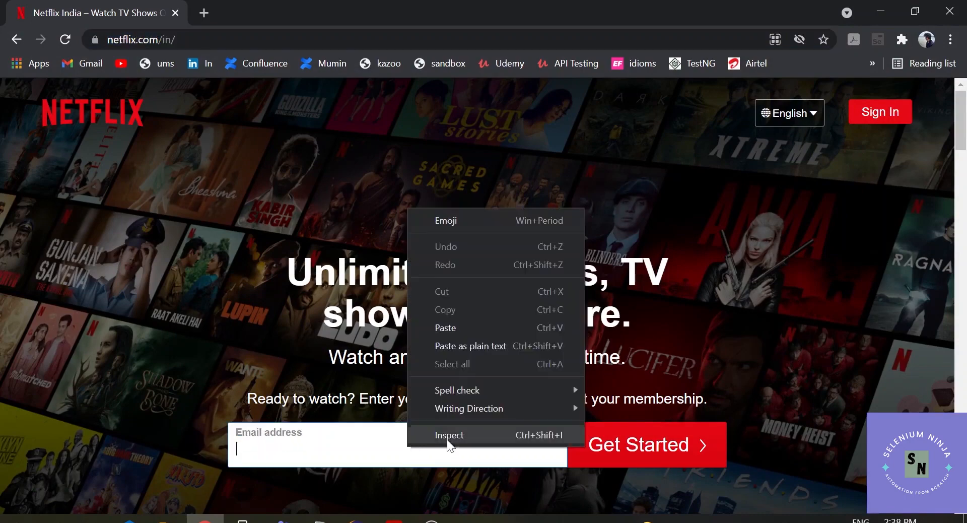
pyautogui.click(449, 435)
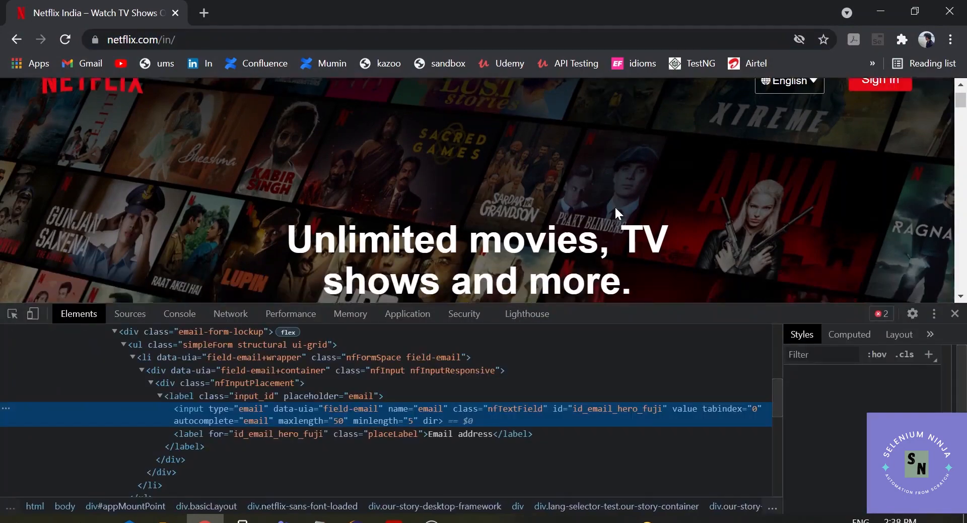
pyautogui.scroll(-3)
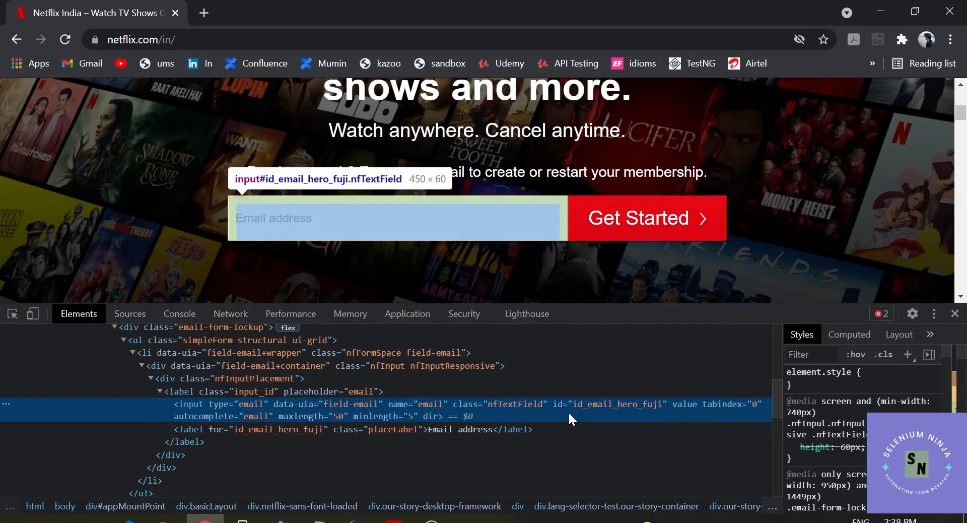
pyautogui.moveTo(429, 411)
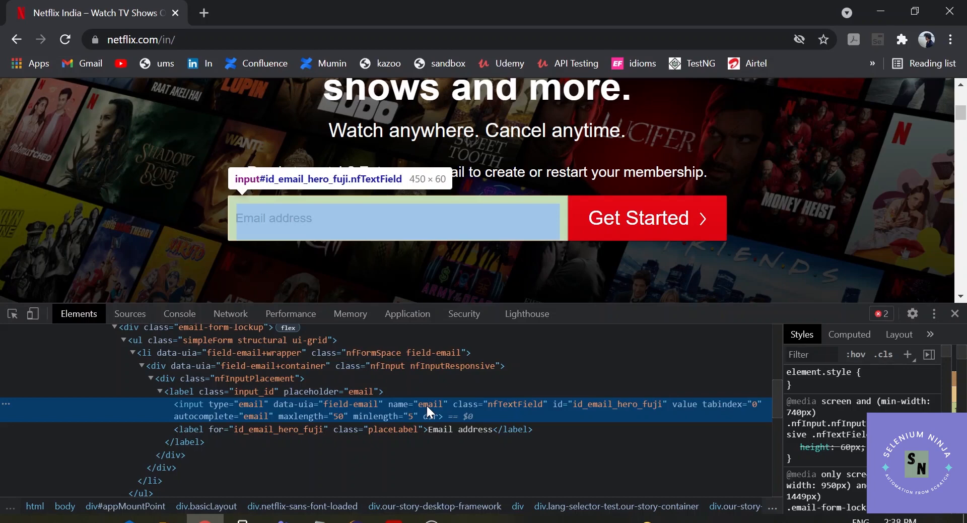
pyautogui.moveTo(407, 413)
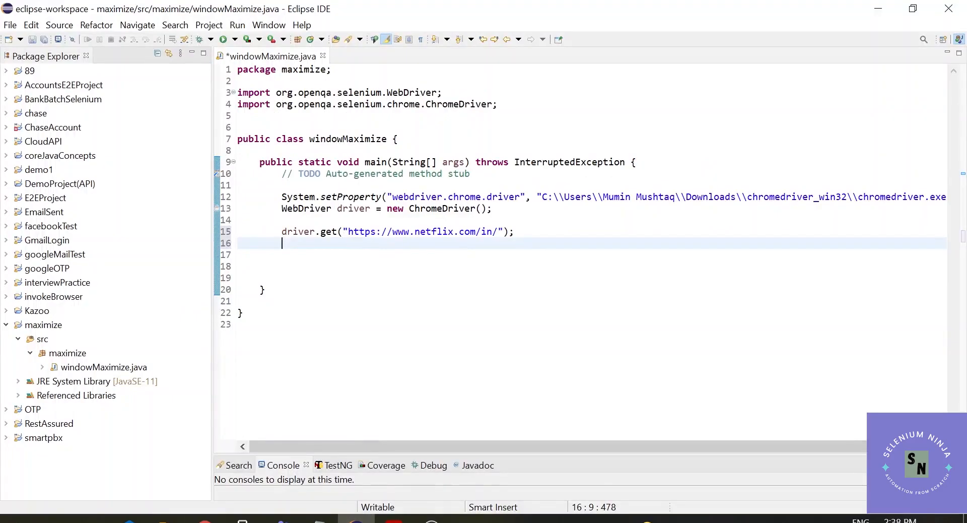
# Type driver.findElement(By.name("email")).sendKeys(Keys with content assist.
pyautogui.write('driver.findElement(By.name("email')
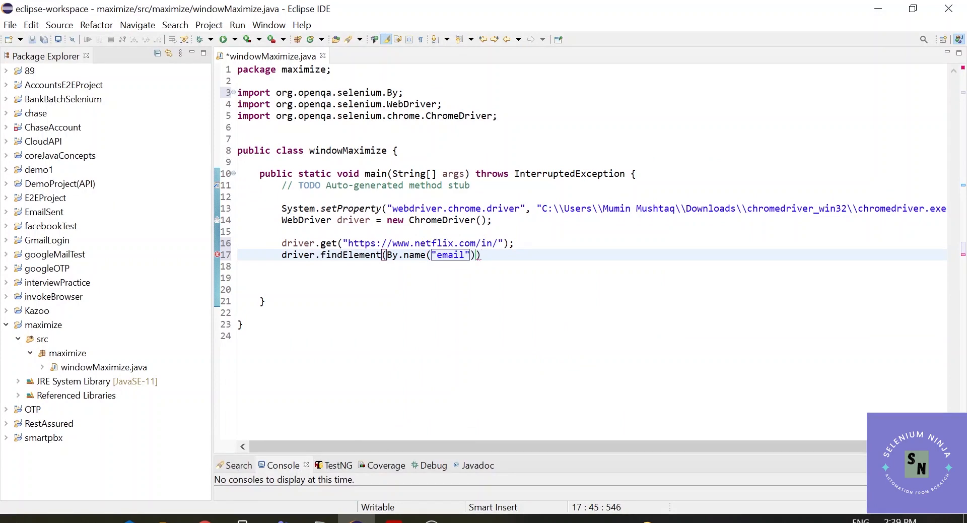
pyautogui.write('.s')
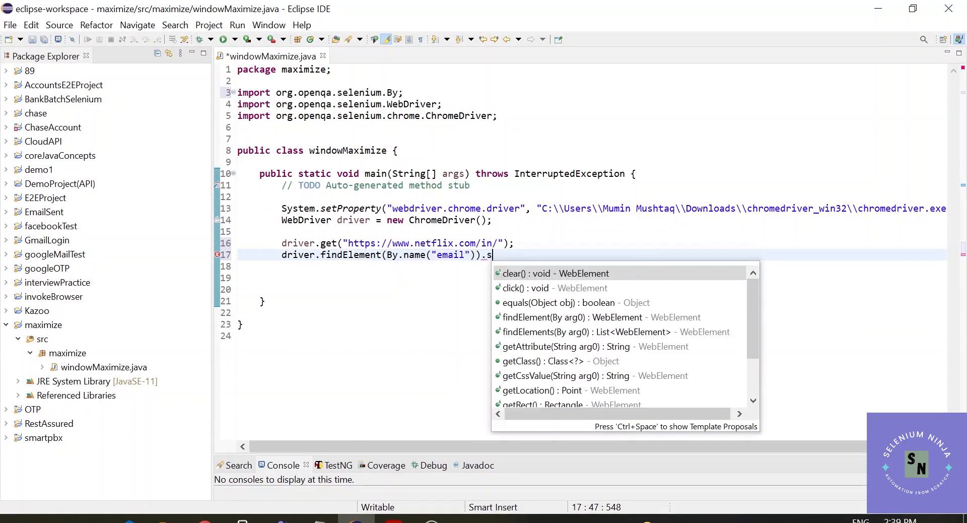
pyautogui.write('endKeys(args')
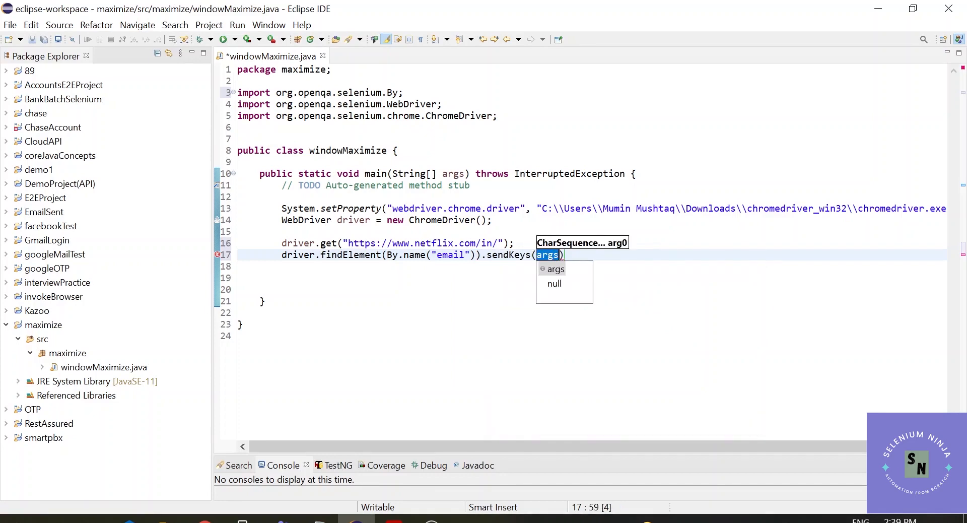
pyautogui.write('Keys')
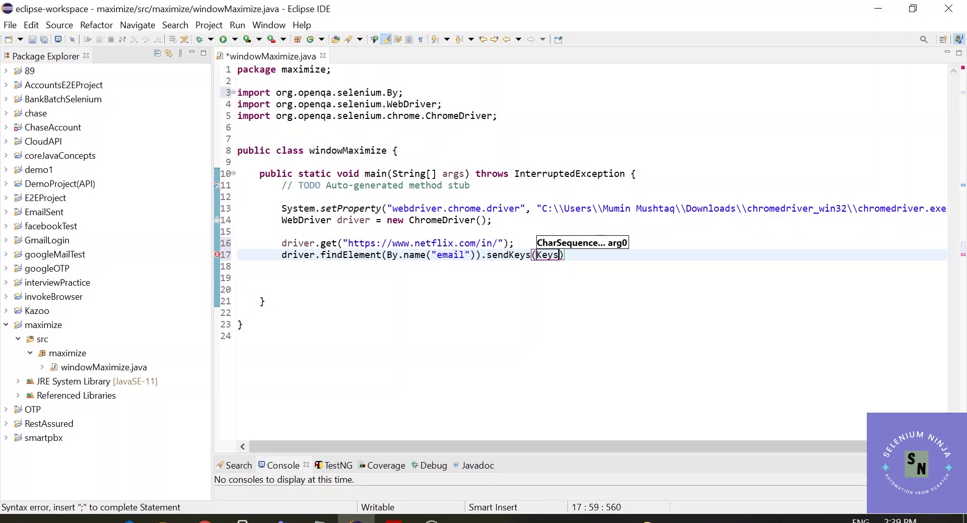
# Pick SHIFT from the Keys constants so sendKeys reads Keys.SHIFT, importing Keys.
pyautogui.write('.')
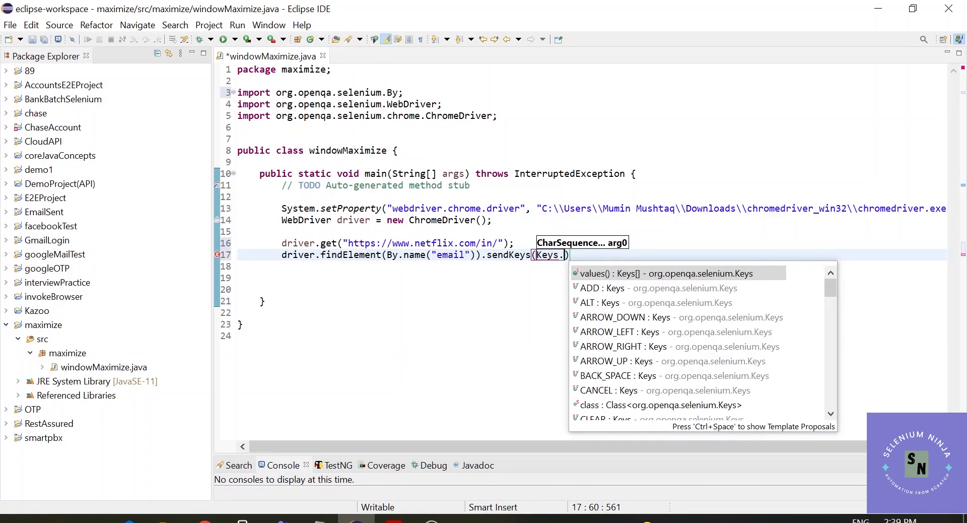
pyautogui.press('Down')
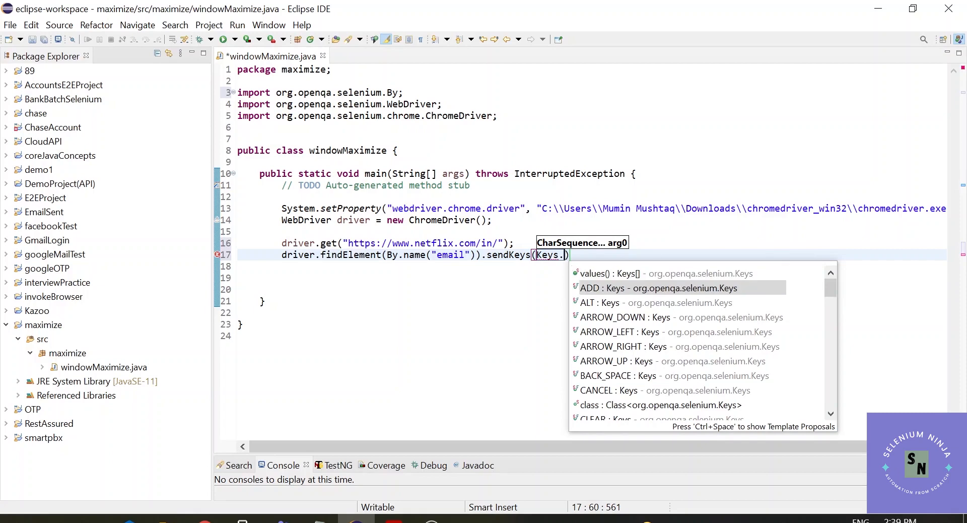
pyautogui.press('Down')
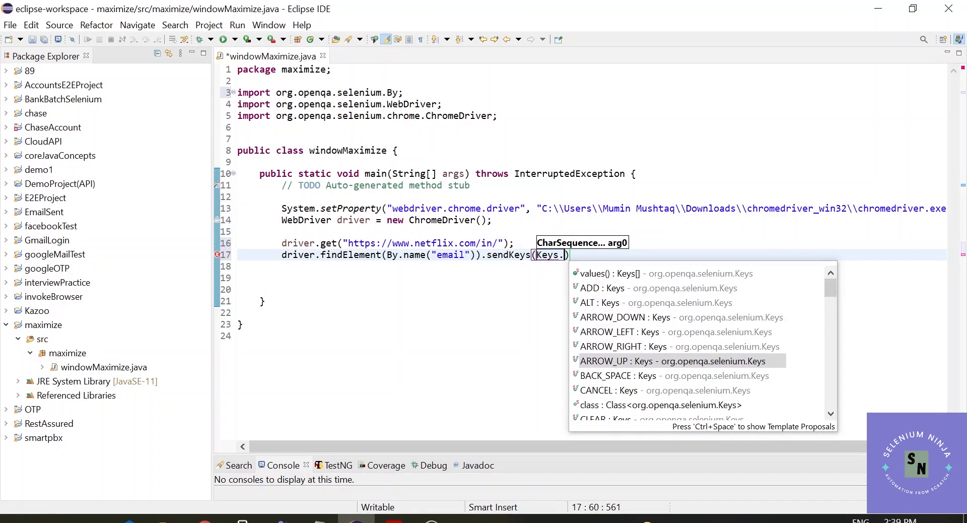
pyautogui.scroll(-3)
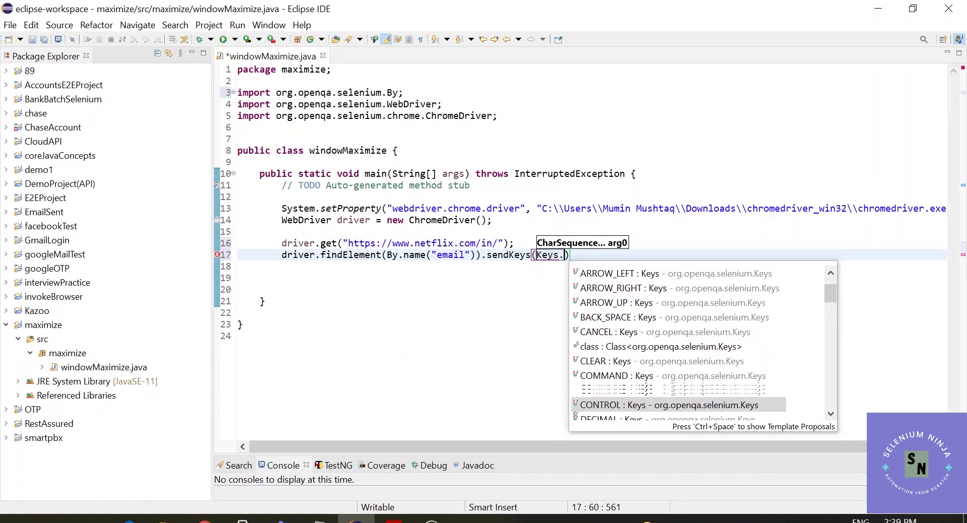
pyautogui.scroll(-3)
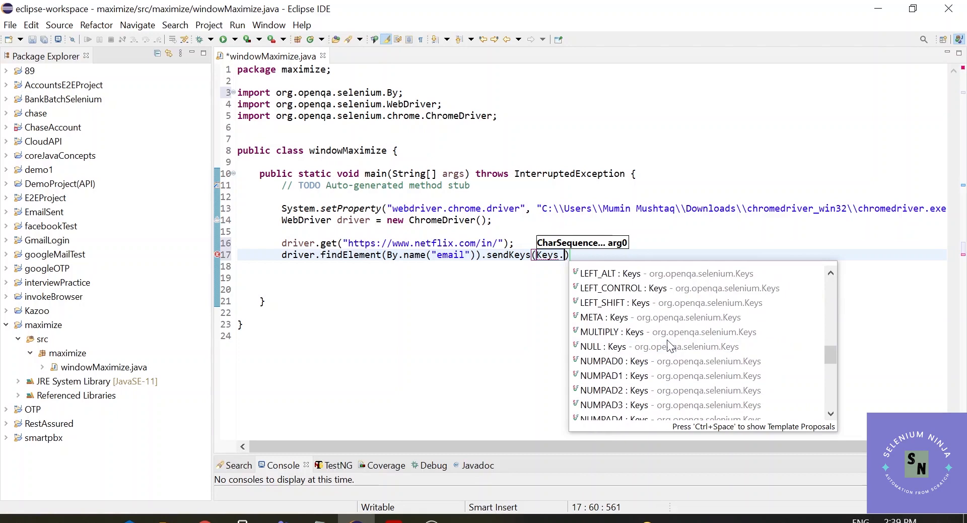
pyautogui.write('sh')
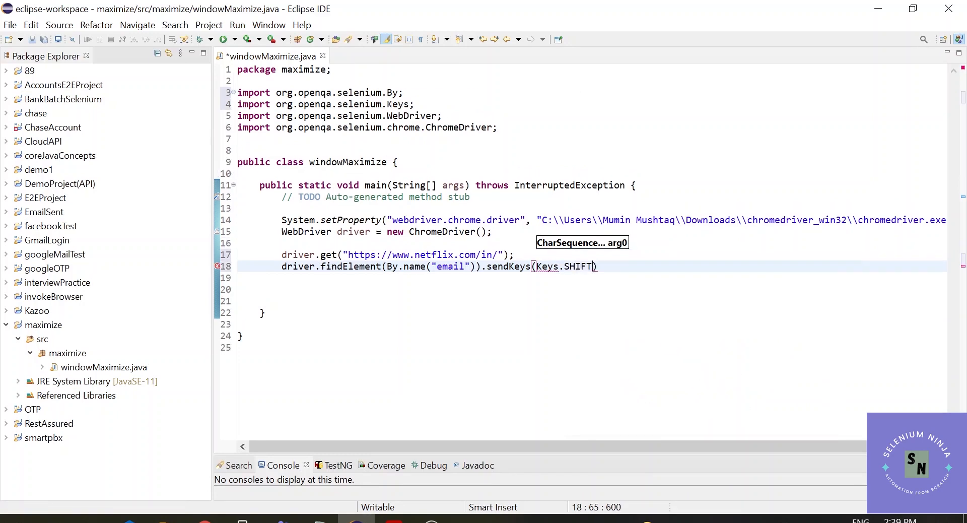
pyautogui.write(',"')
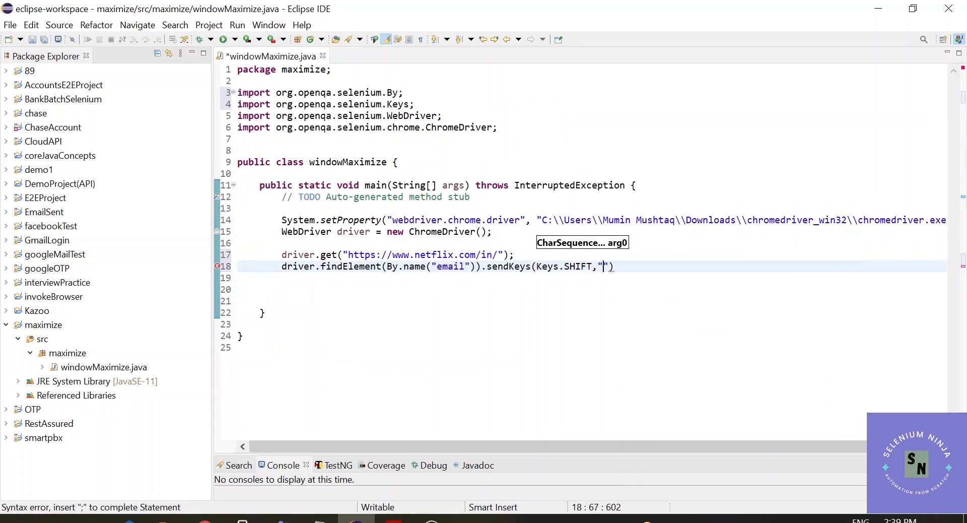
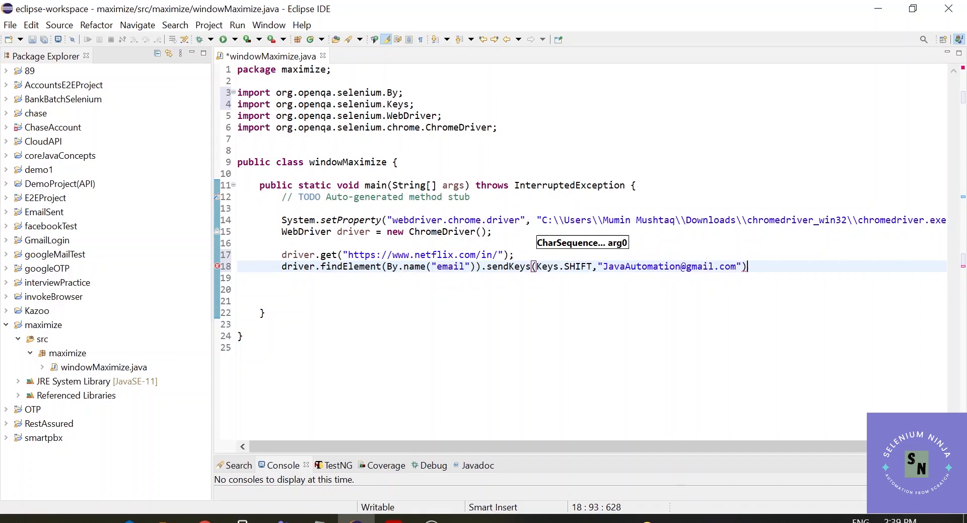
pyautogui.press('enter')
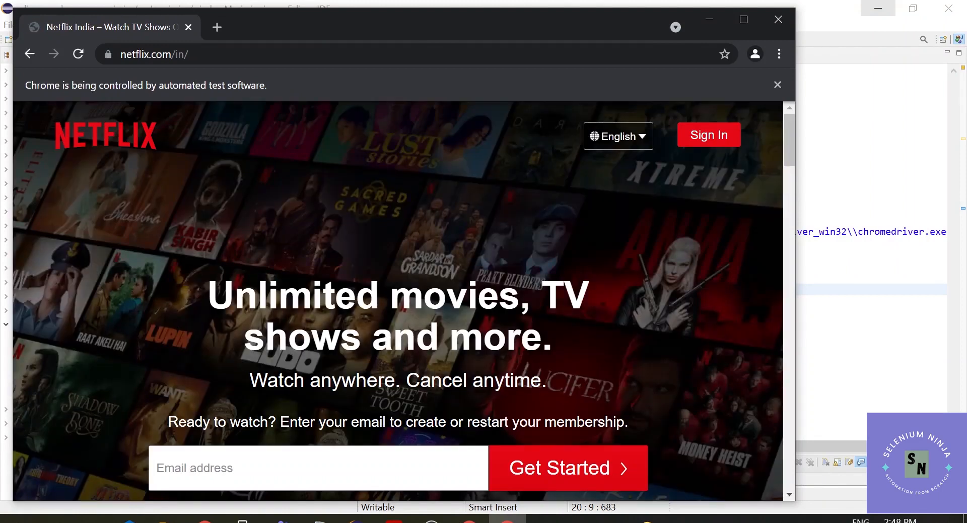
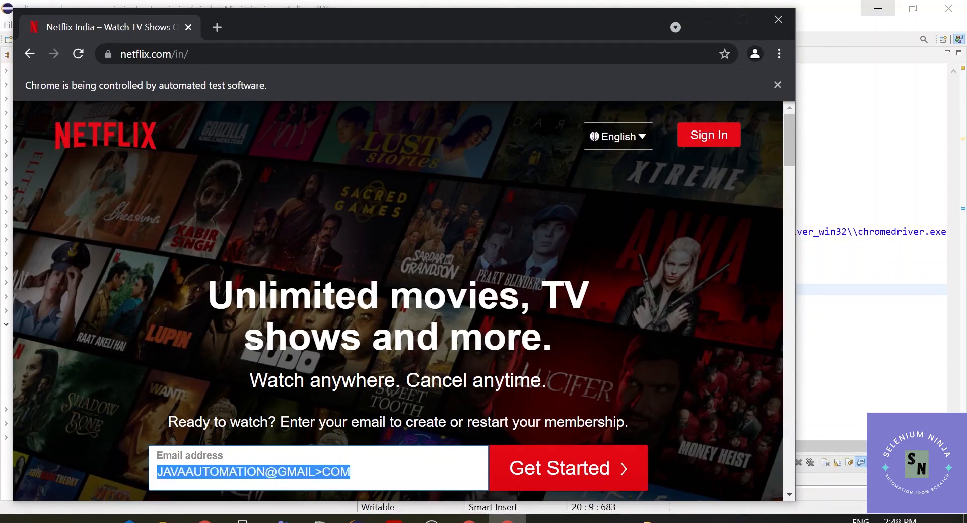
pyautogui.click(566, 467)
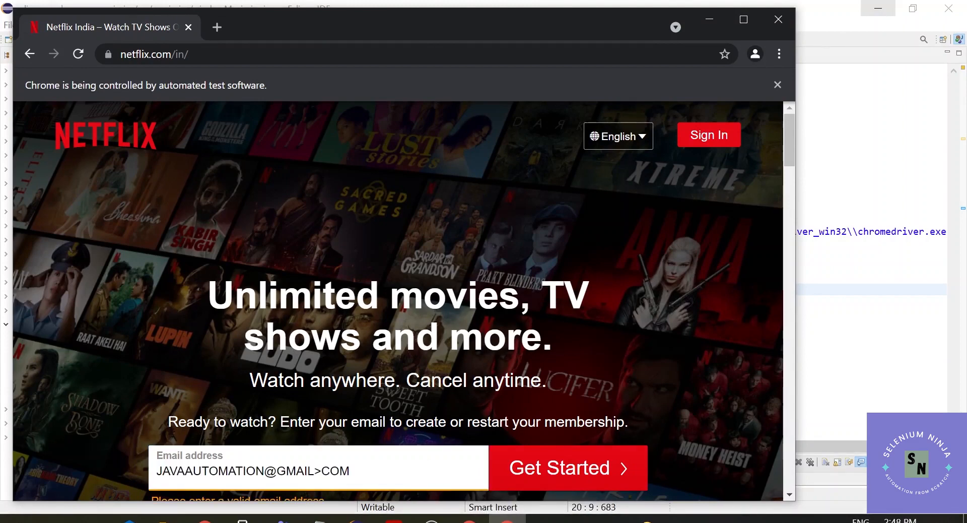